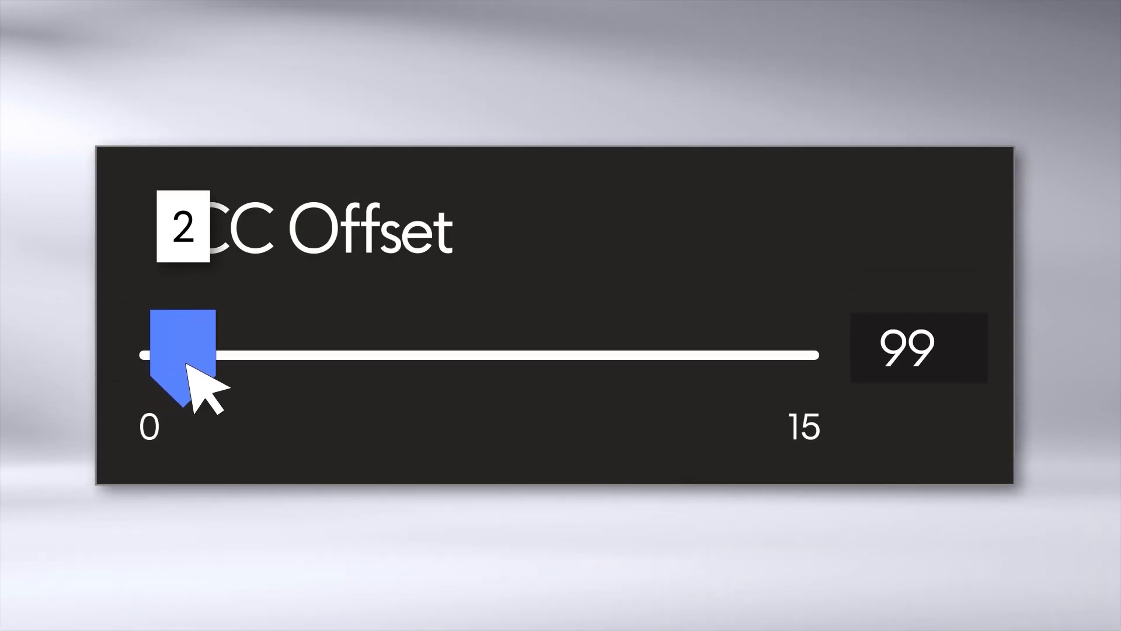
Step: Sweep the TCC Offset slider between 0 and 15, showing the Temp limit move between 95, 92 and 90
drag(182, 350, 604, 350)
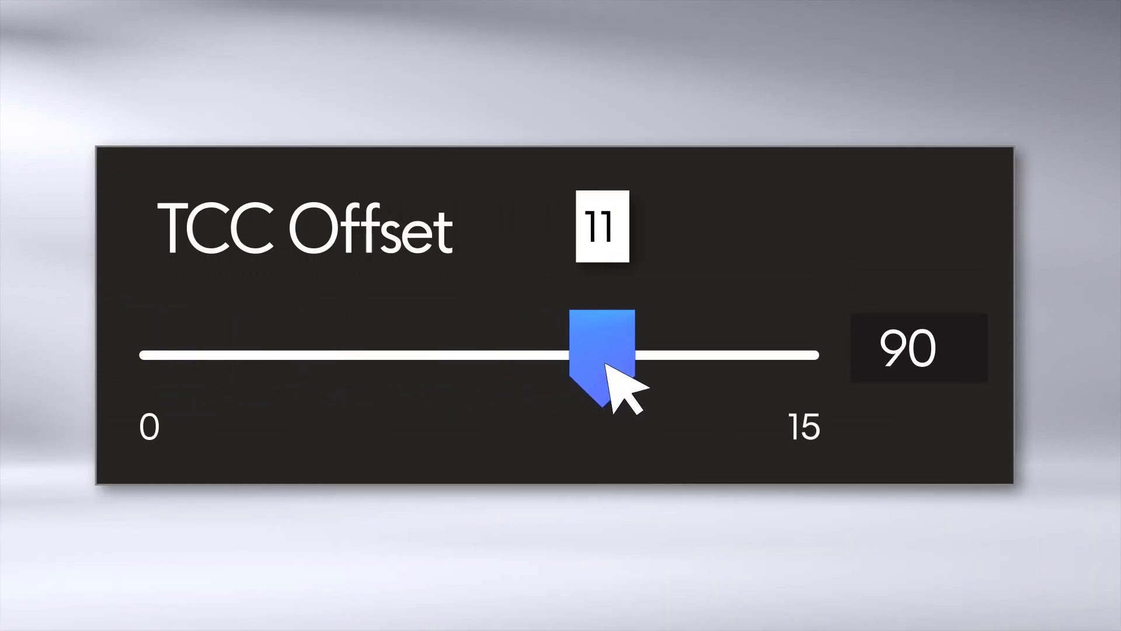
drag(604, 347, 808, 347)
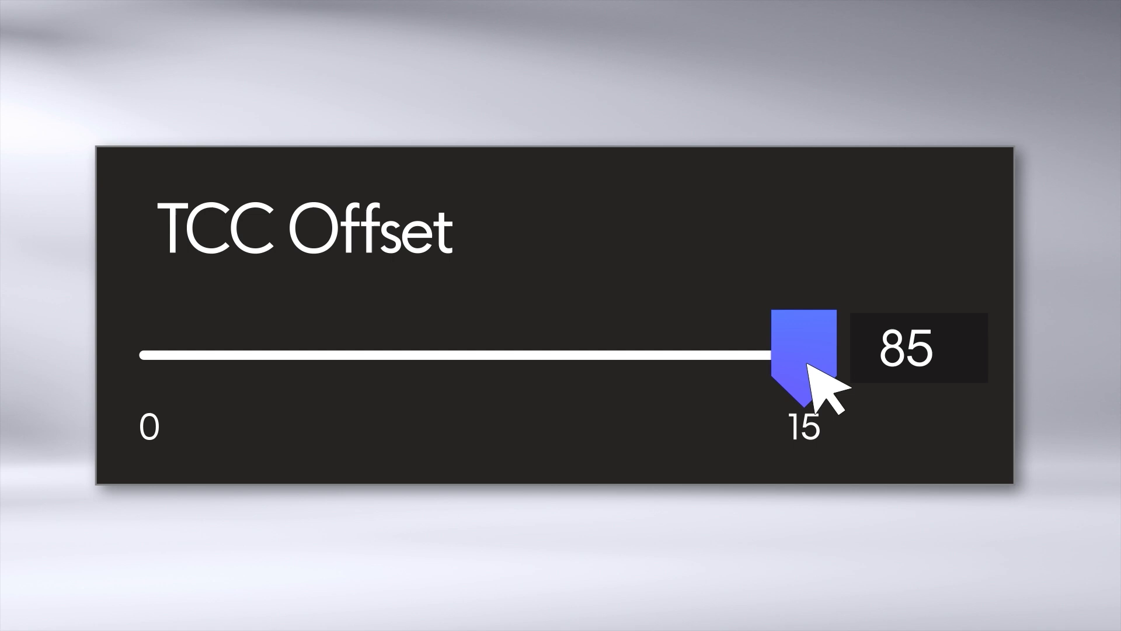
drag(805, 351, 593, 351)
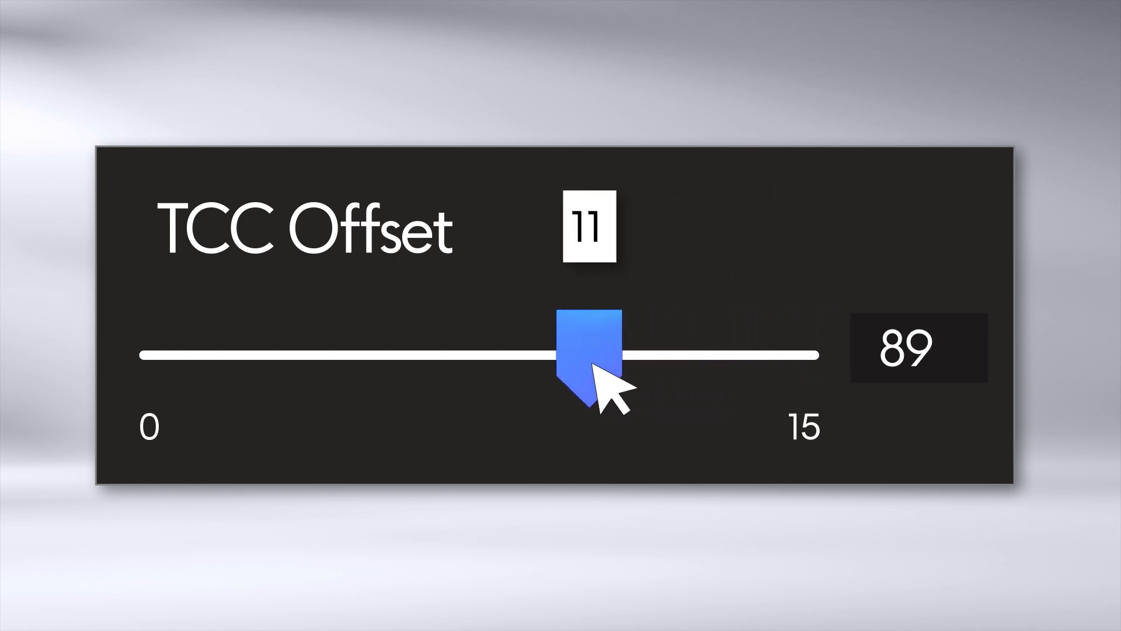
drag(590, 343, 371, 344)
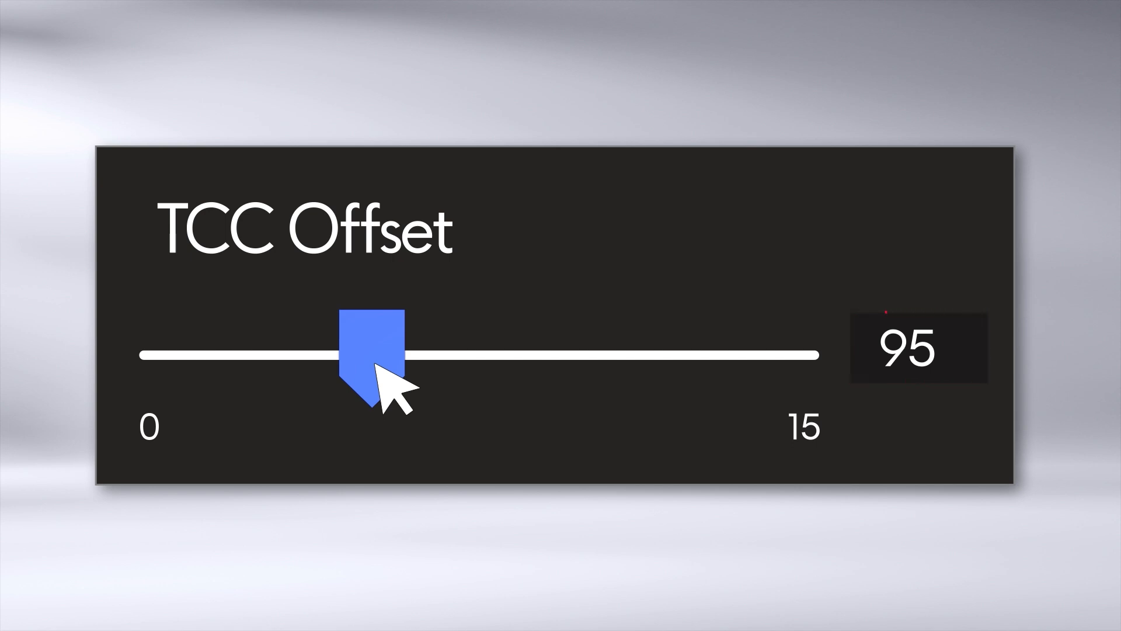
drag(372, 347, 540, 347)
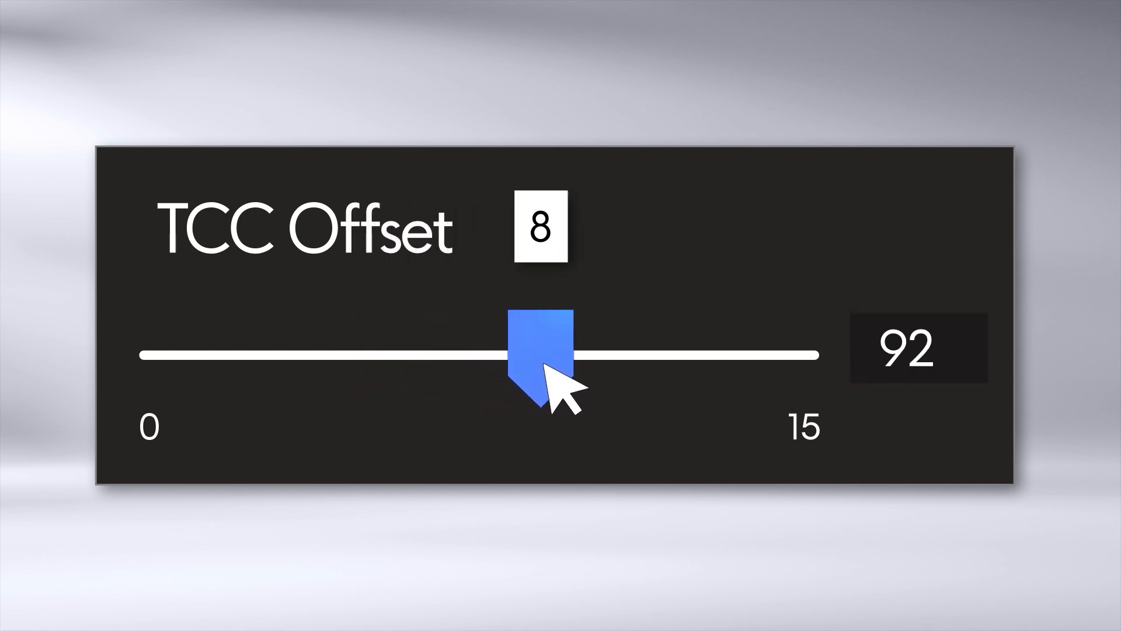
drag(539, 350, 604, 350)
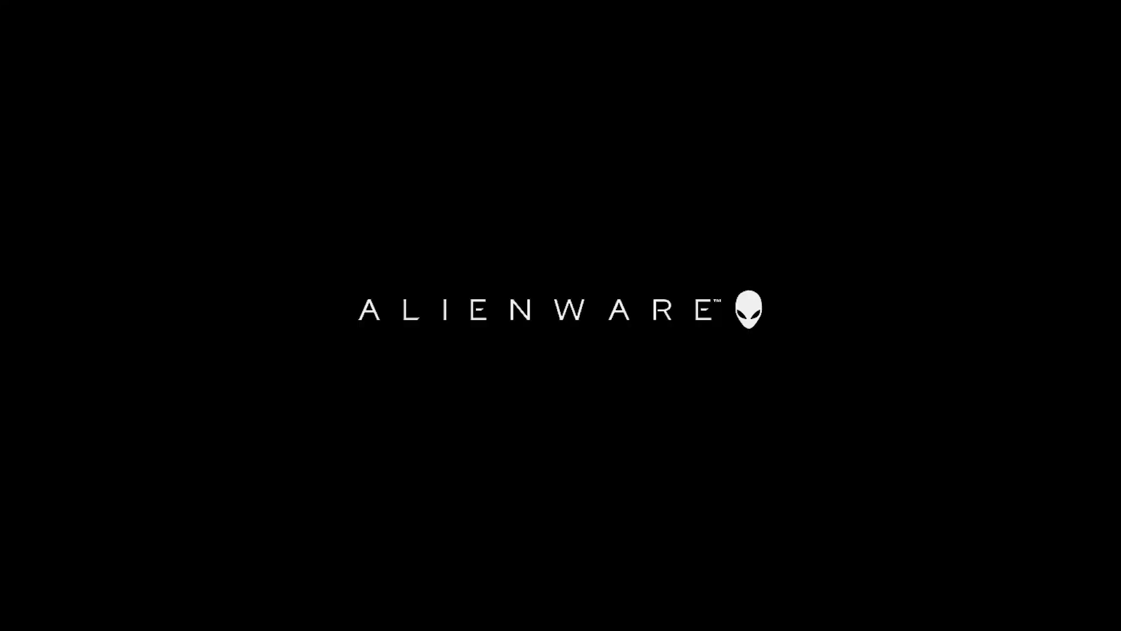
Step: Enter Dell BIOS Setup with F2 during the Alienware boot logo
key(F2)
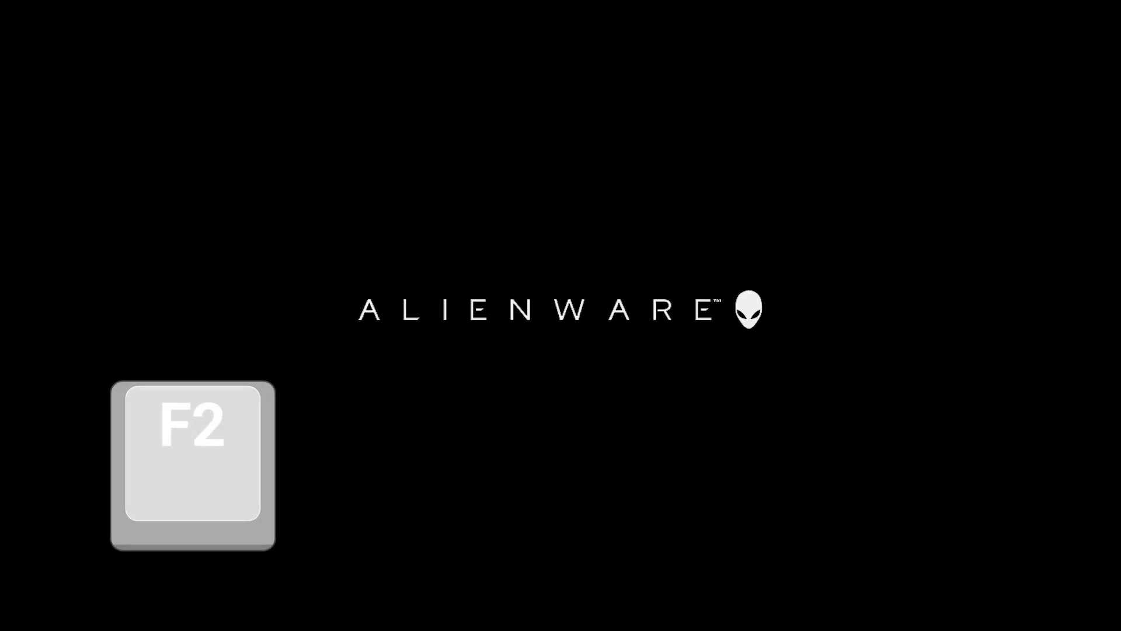
key(F2)
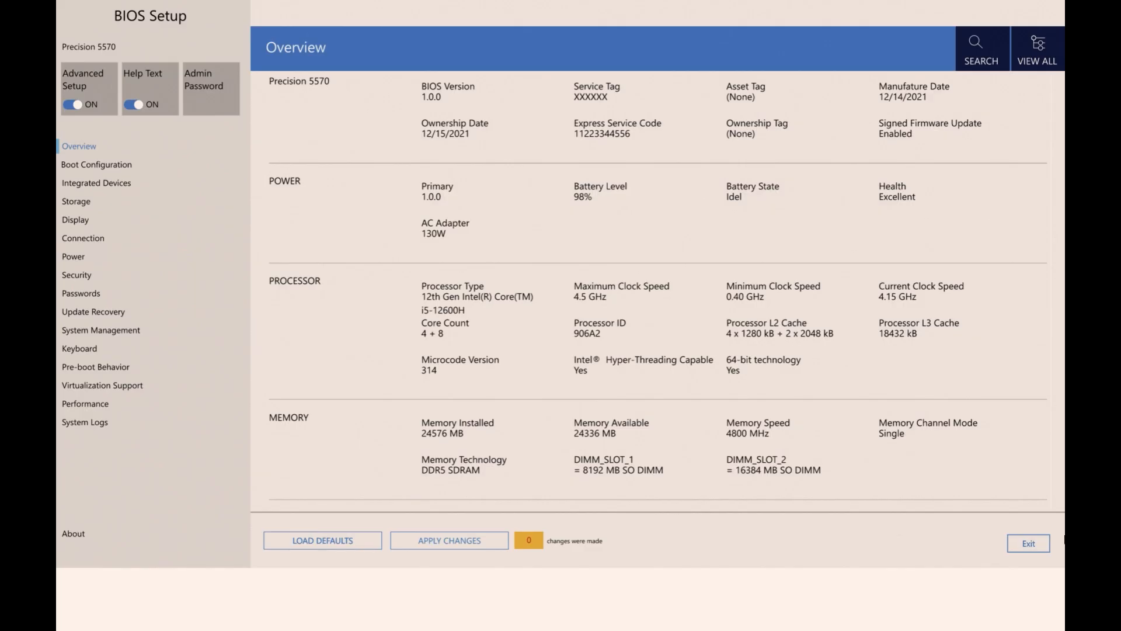
Step: Raise the TAA Activation Offset to 05 under Performance, then exit the BIOS into Windows
click(84, 403)
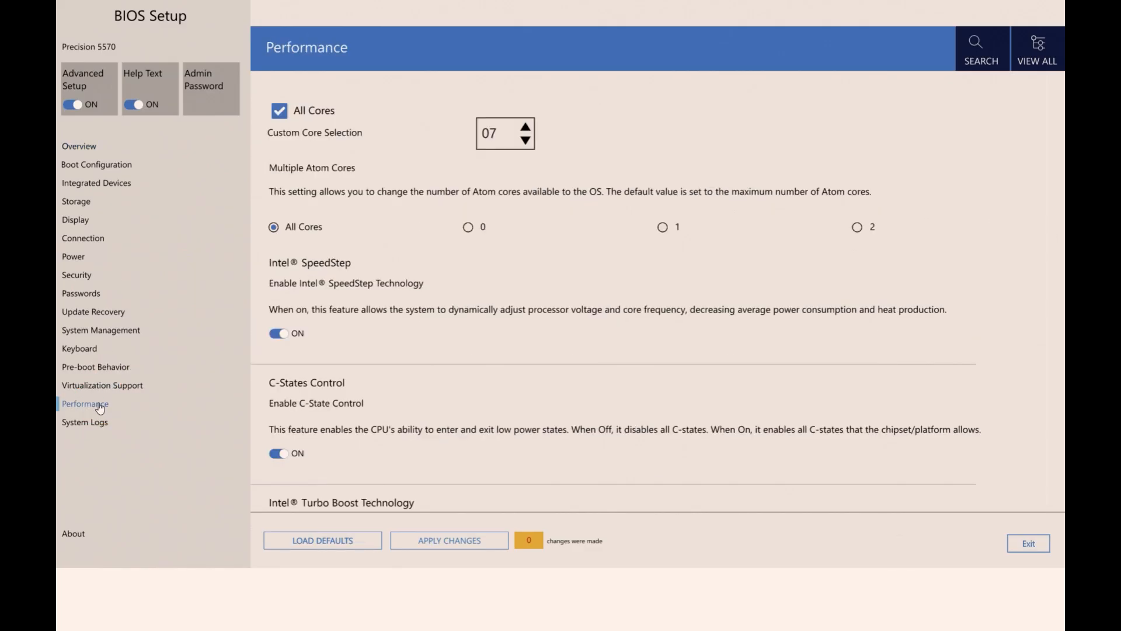
scroll(down, 3)
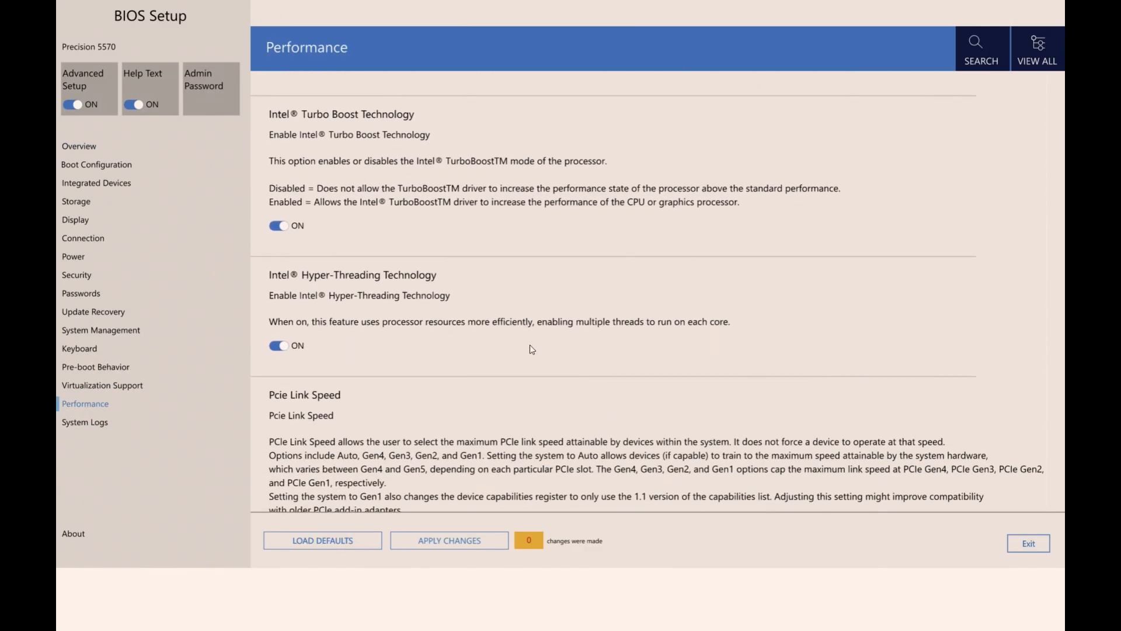
scroll(down, 3)
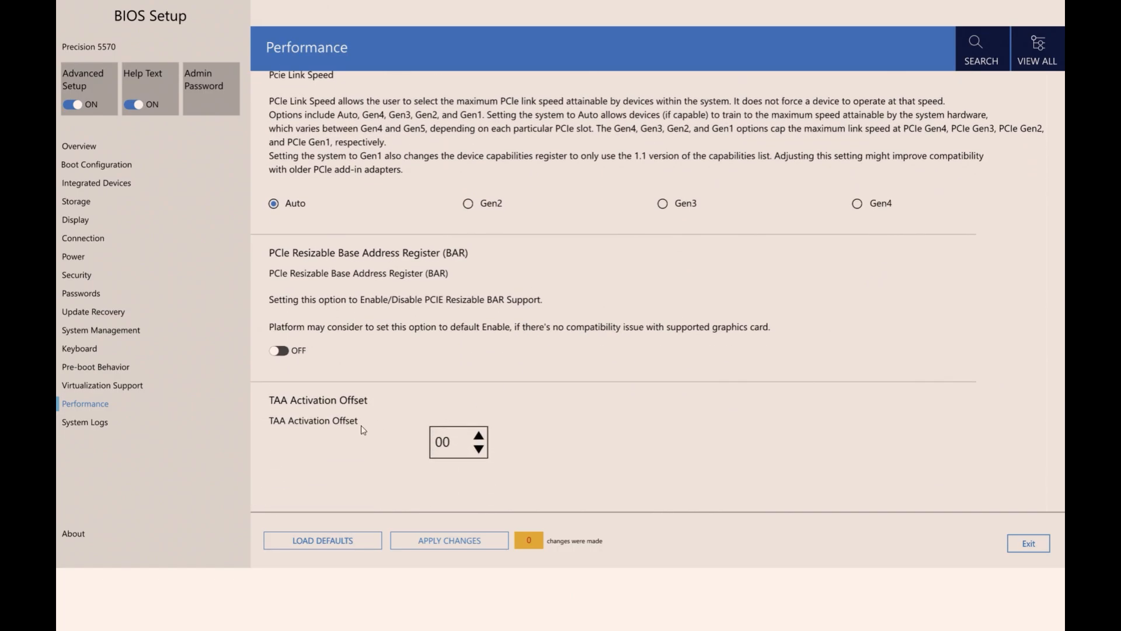
click(478, 435)
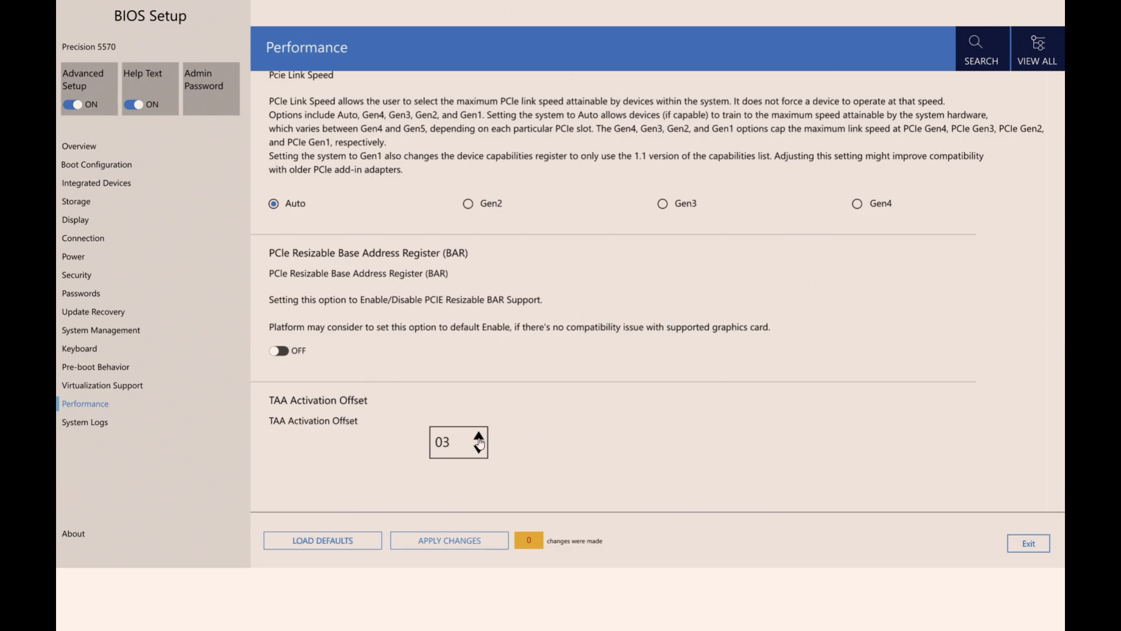
click(449, 540)
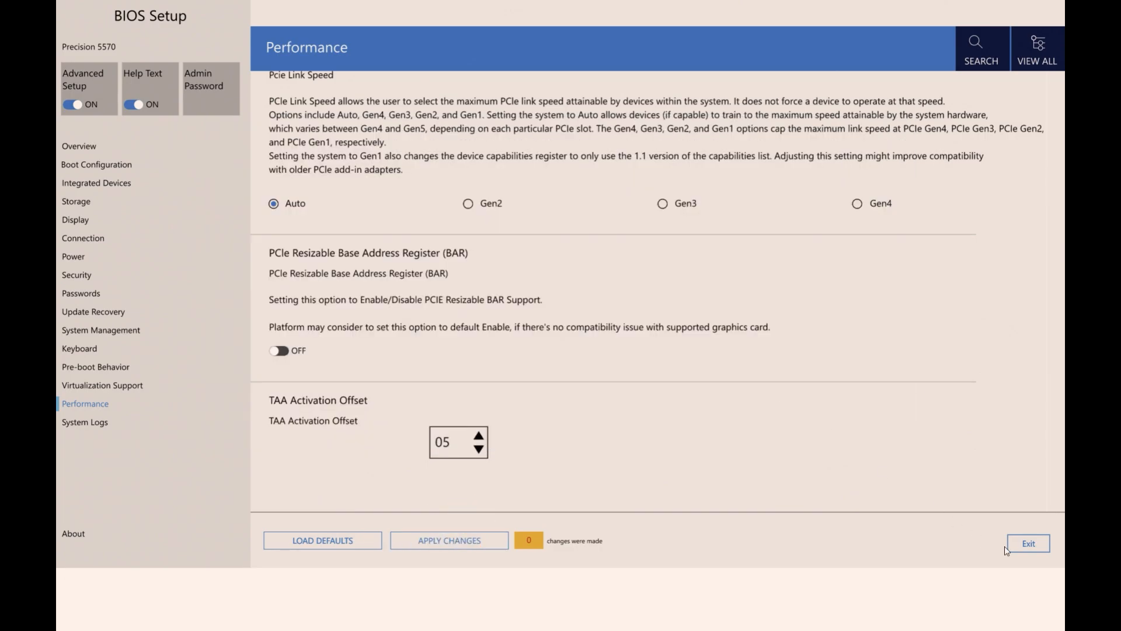
click(1028, 544)
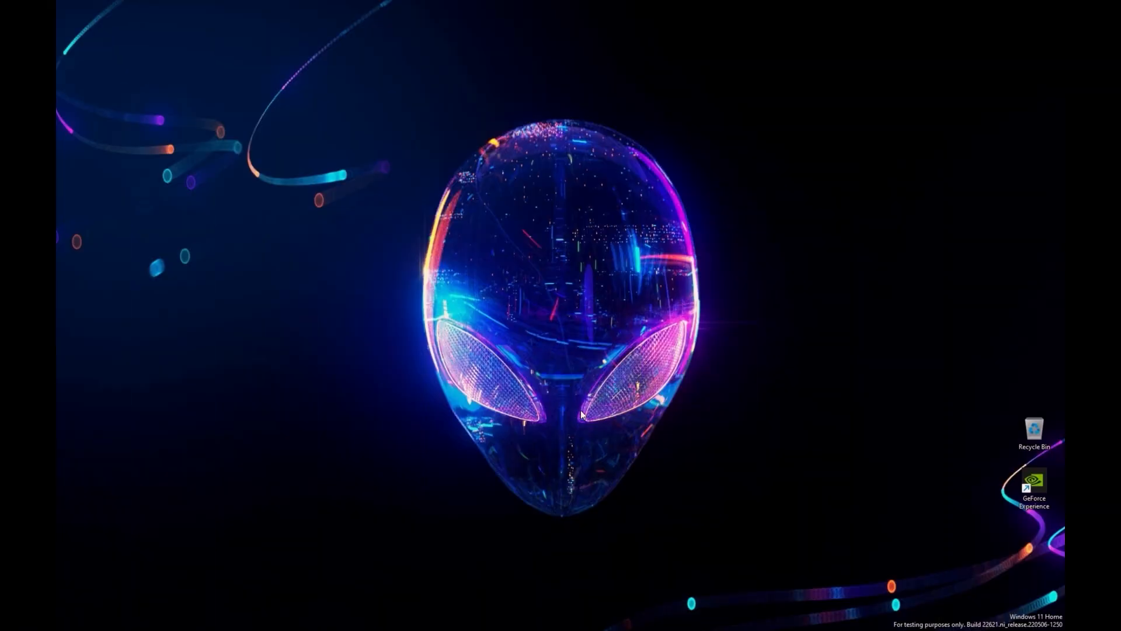
Step: Launch Alienware Command Center from the Start menu's pinned apps
click(479, 617)
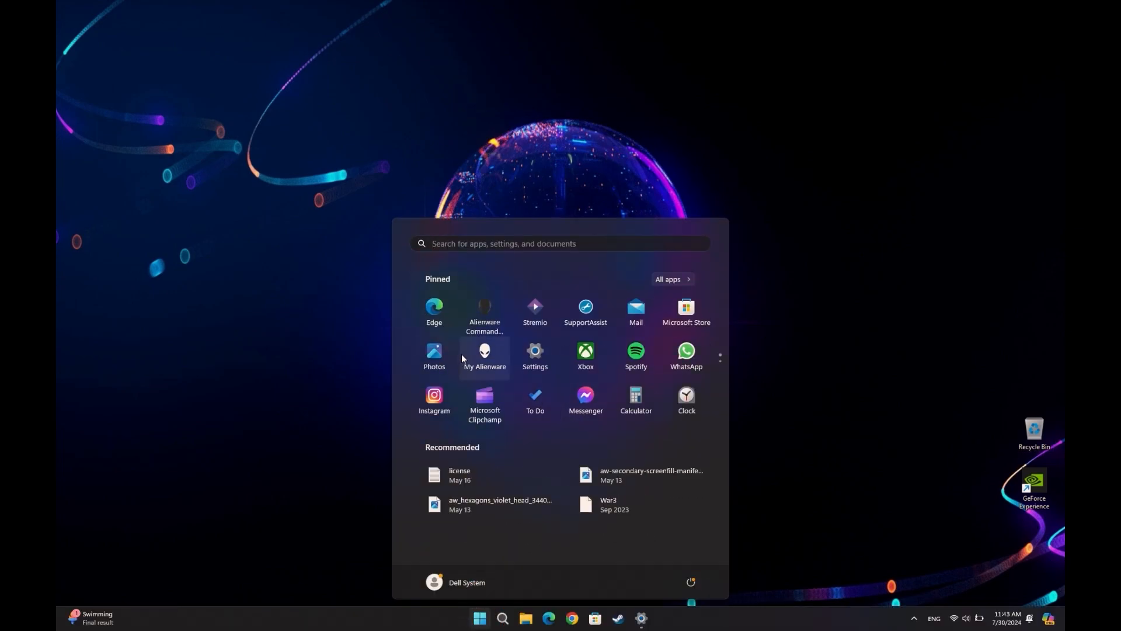
click(484, 355)
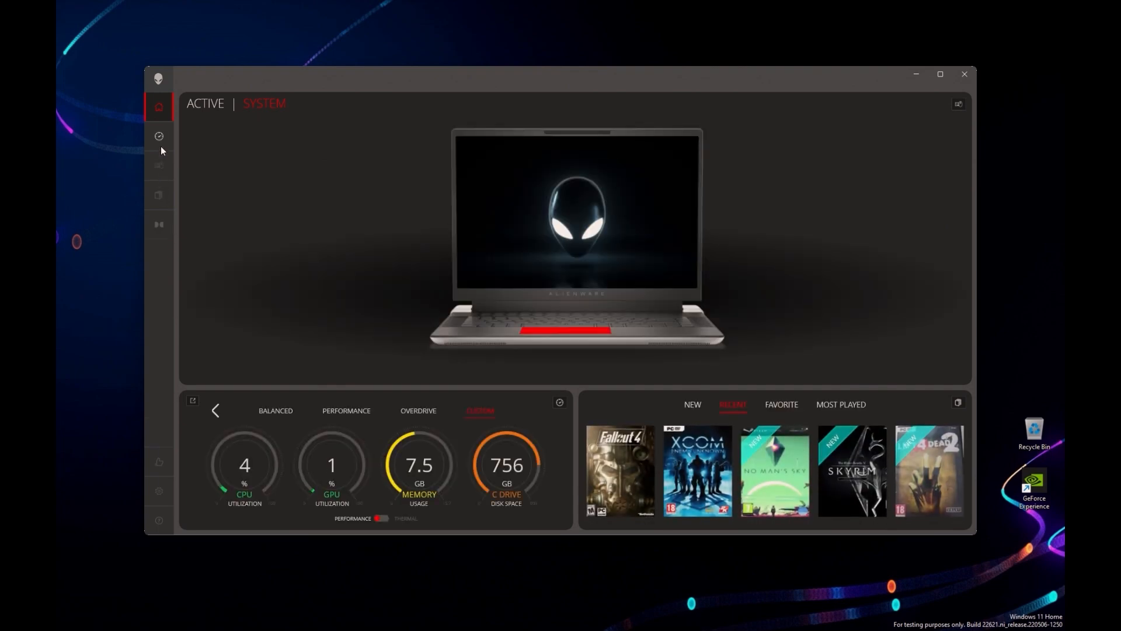
Step: Switch the Performance page to Thermal zones and show CPU Zone 1's Advanced View
click(158, 135)
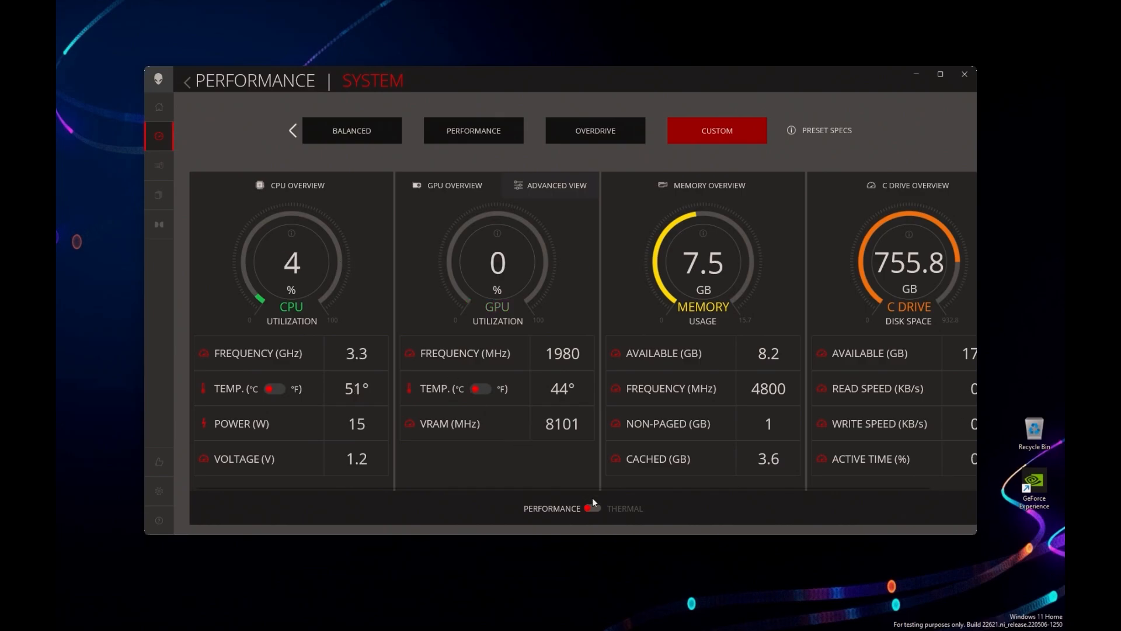
click(589, 508)
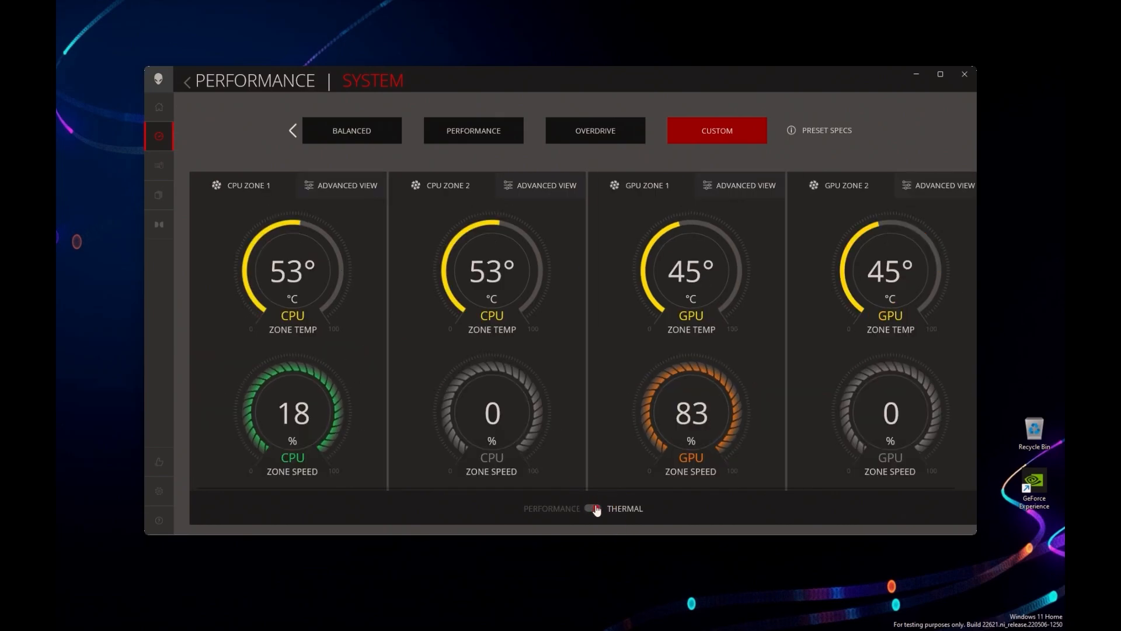
click(591, 508)
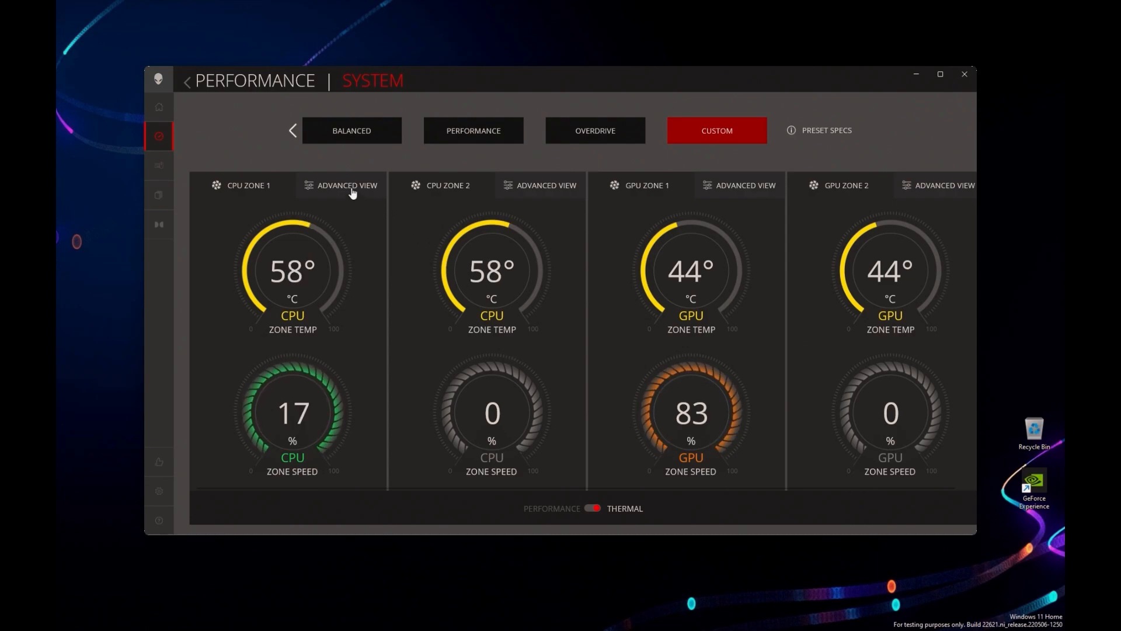
click(347, 186)
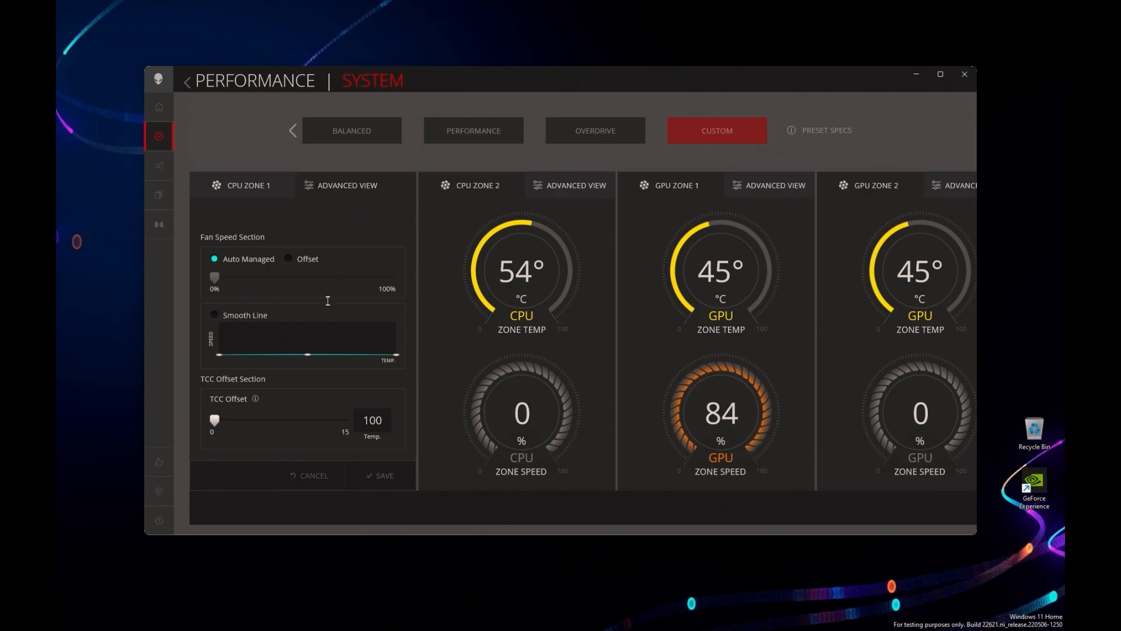
Step: Raise the CPU Zone 1 TCC Offset until the Temp limit reads 90 and save it
drag(215, 419, 236, 419)
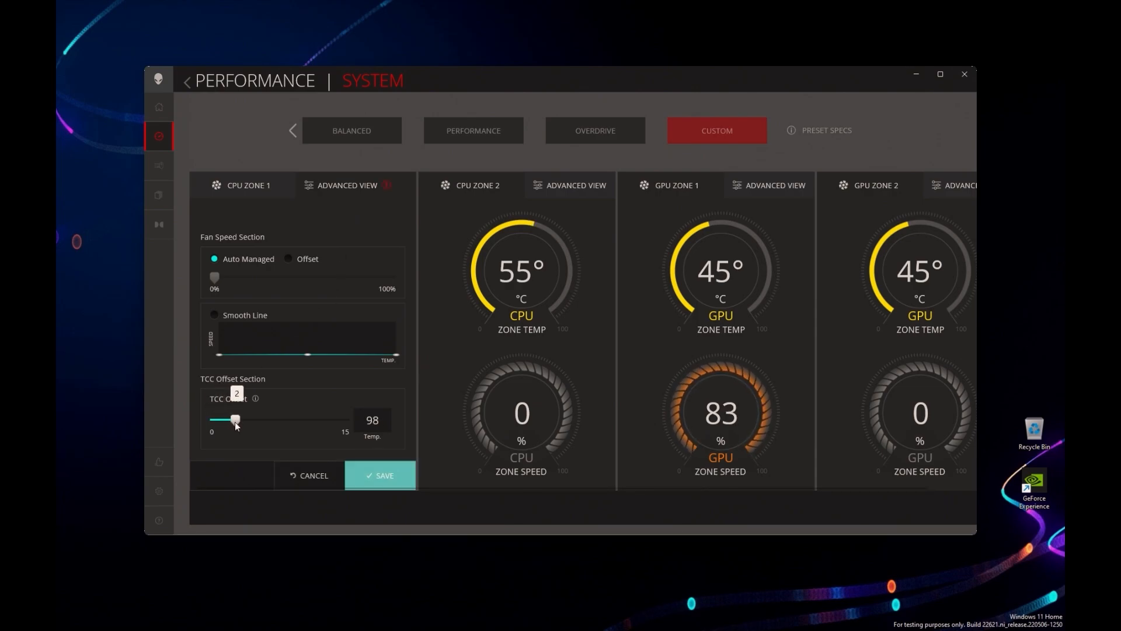
drag(235, 420, 257, 419)
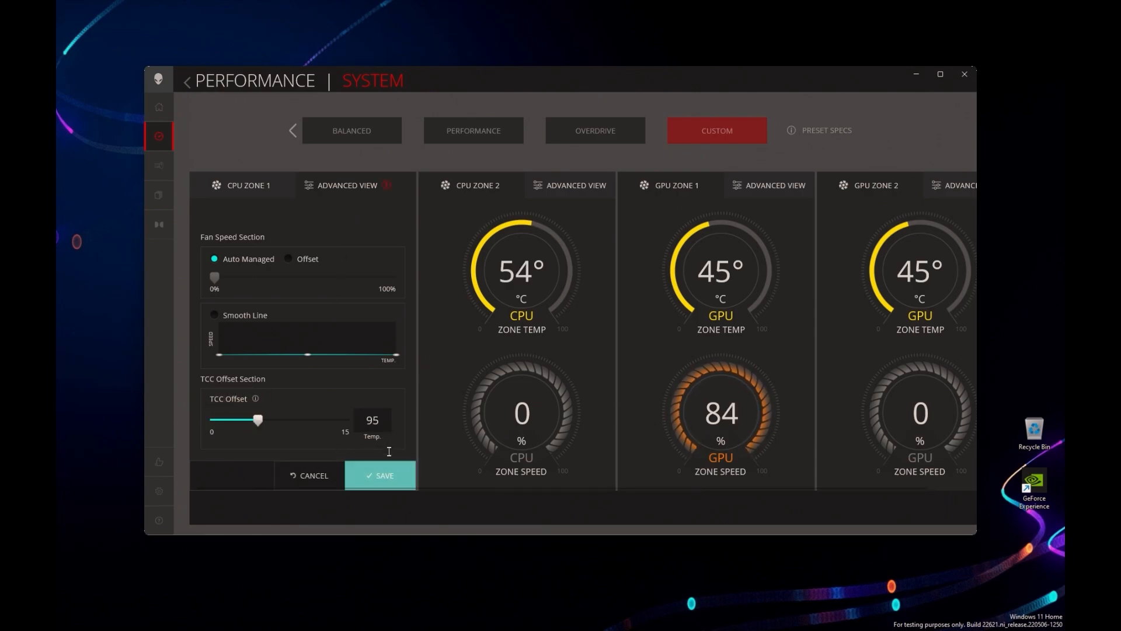
drag(257, 420, 287, 420)
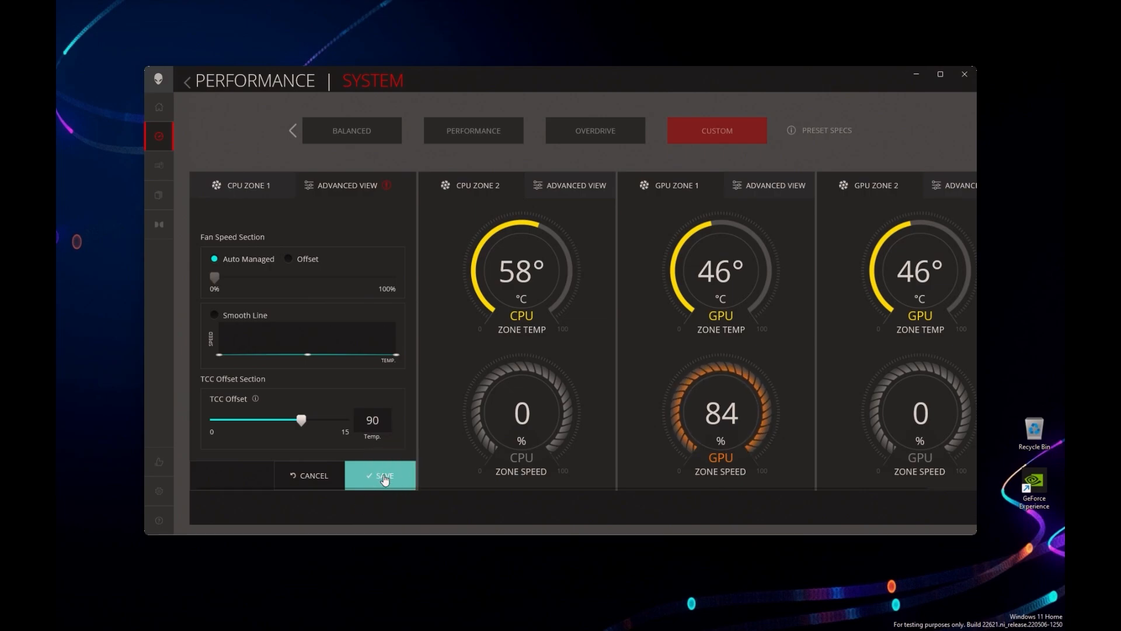
click(384, 475)
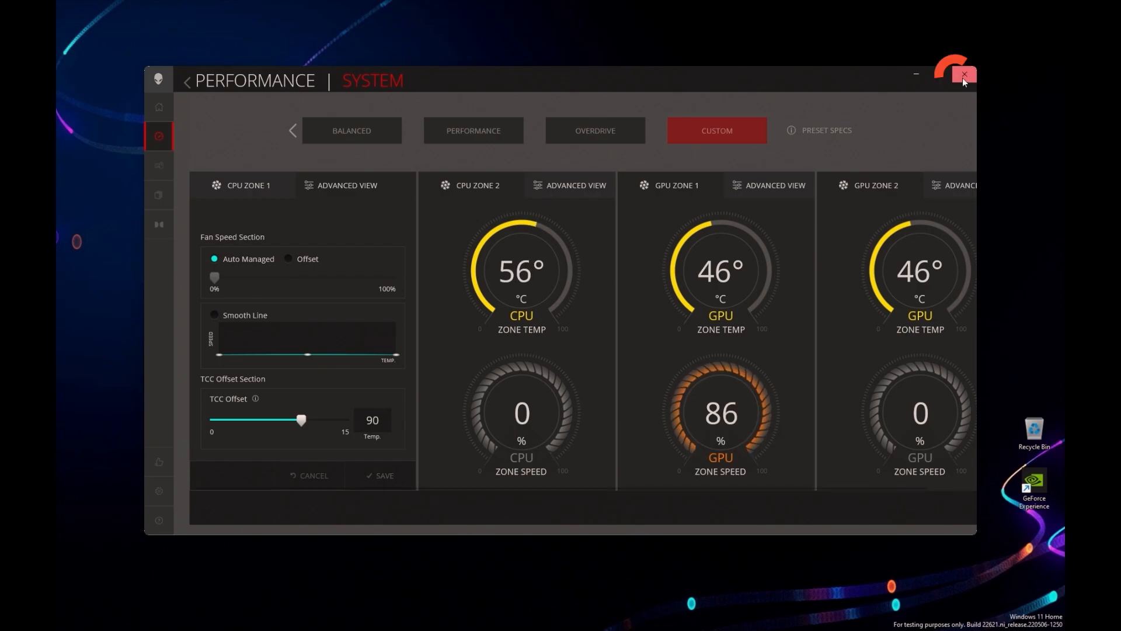
Step: Reopen Command Center, confirm CPU Zone 1's limit still reads 90 in Advanced View, then close it
click(964, 75)
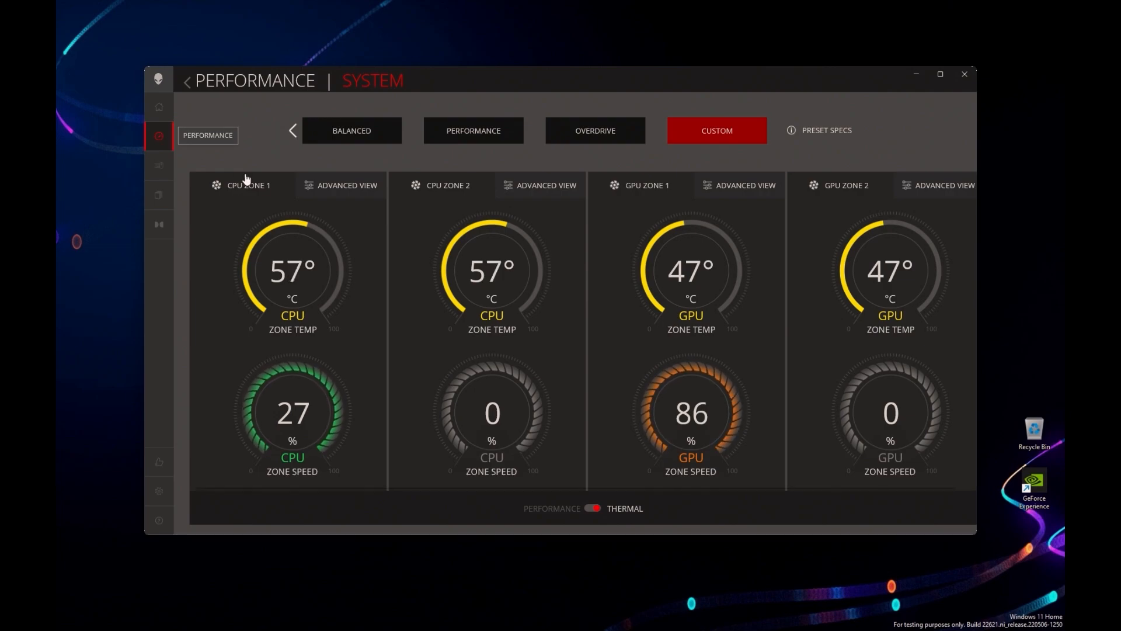
click(346, 186)
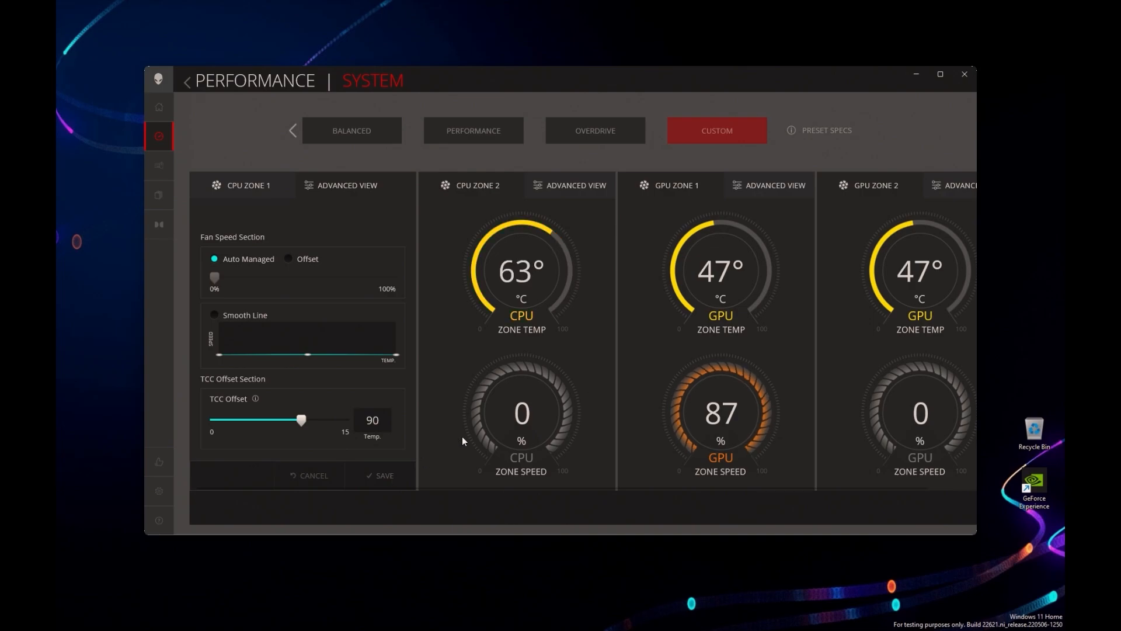
mouse_move(921, 129)
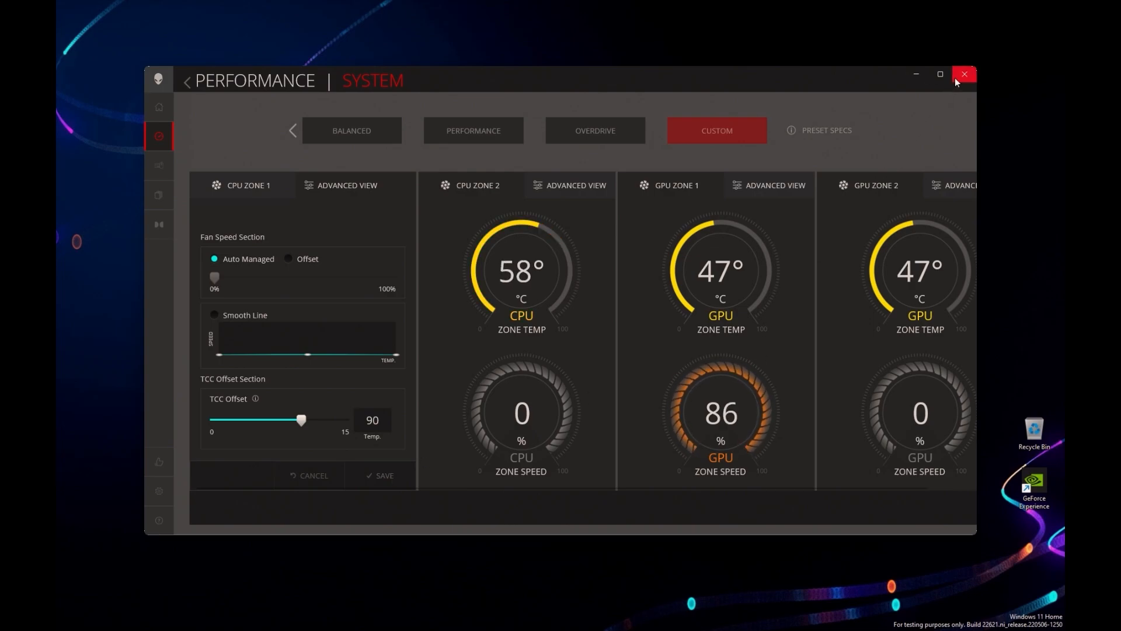
click(965, 74)
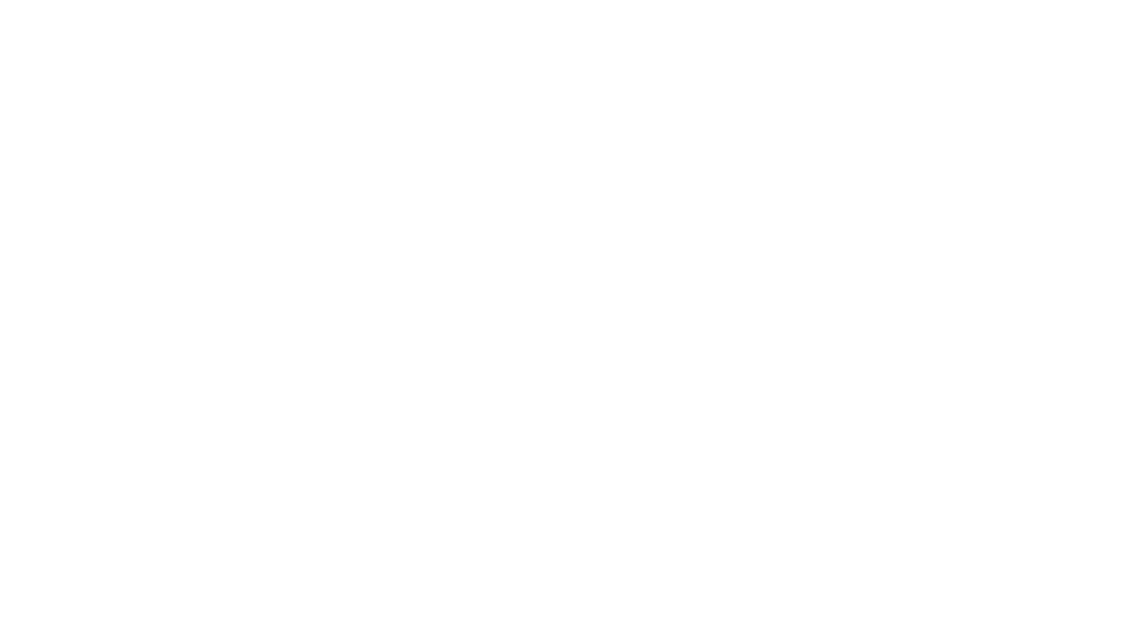